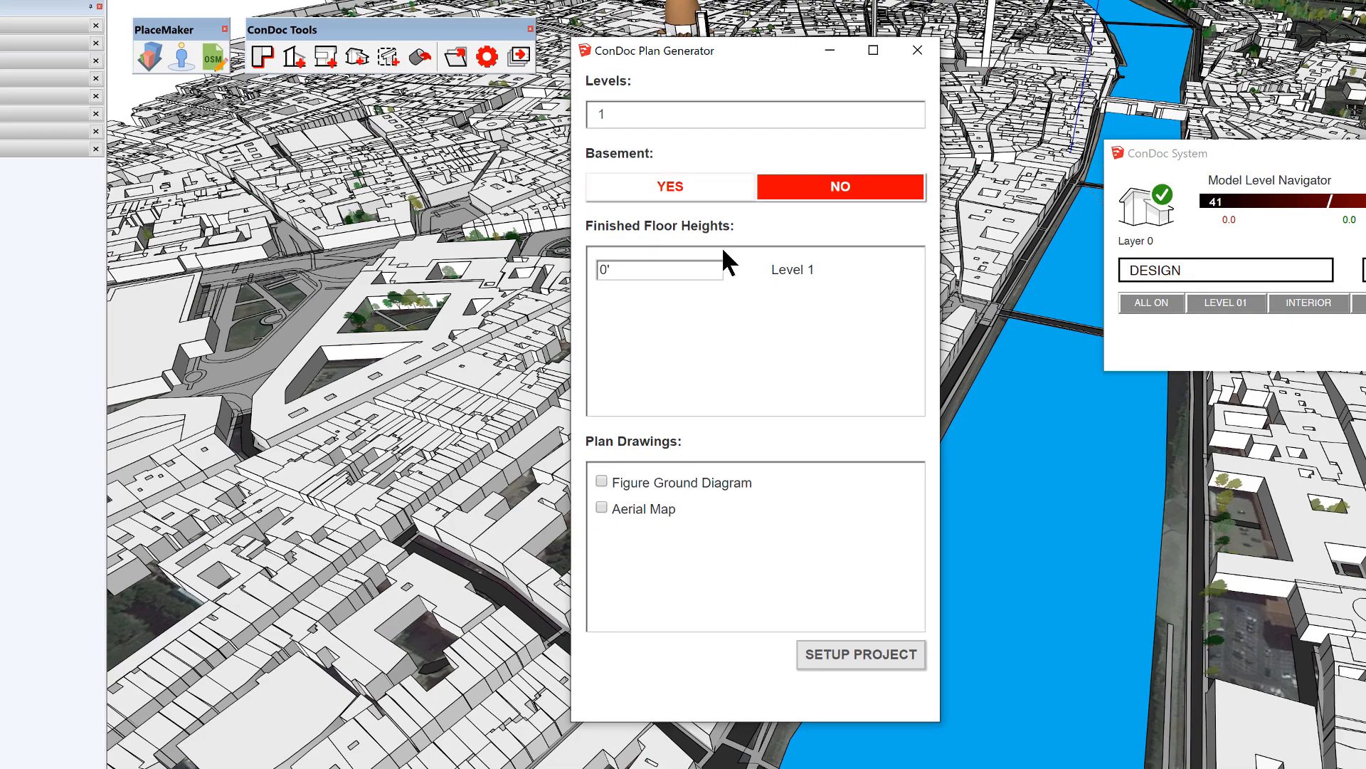
pyautogui.moveTo(811, 365)
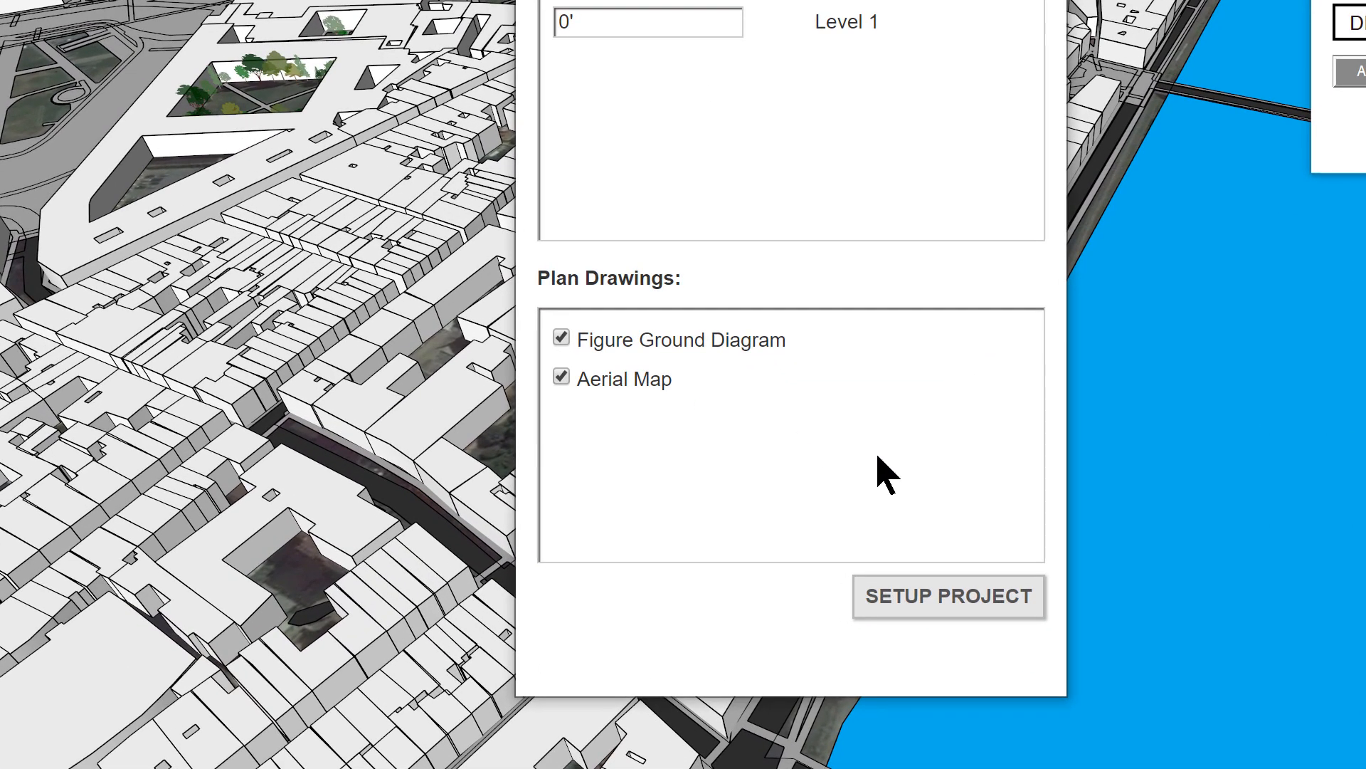
pyautogui.moveTo(878, 435)
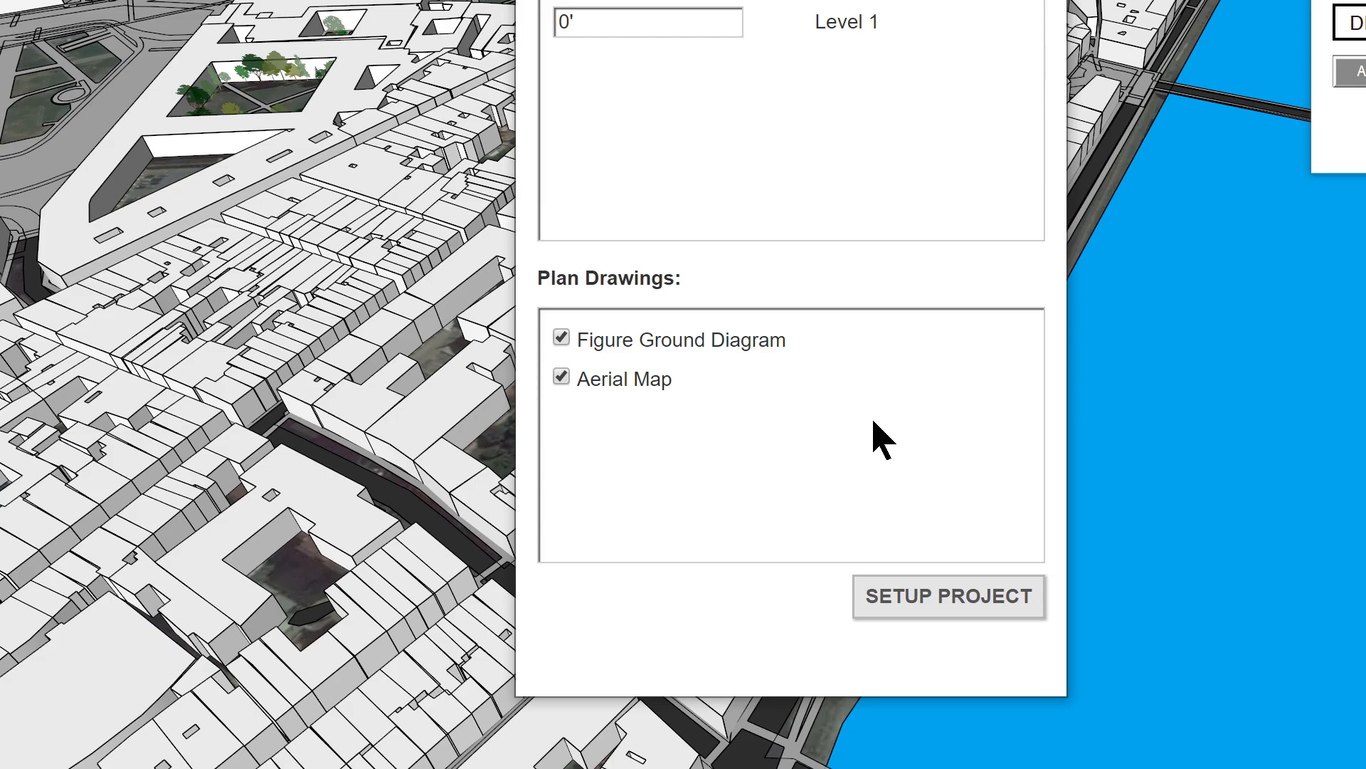
pyautogui.moveTo(975, 607)
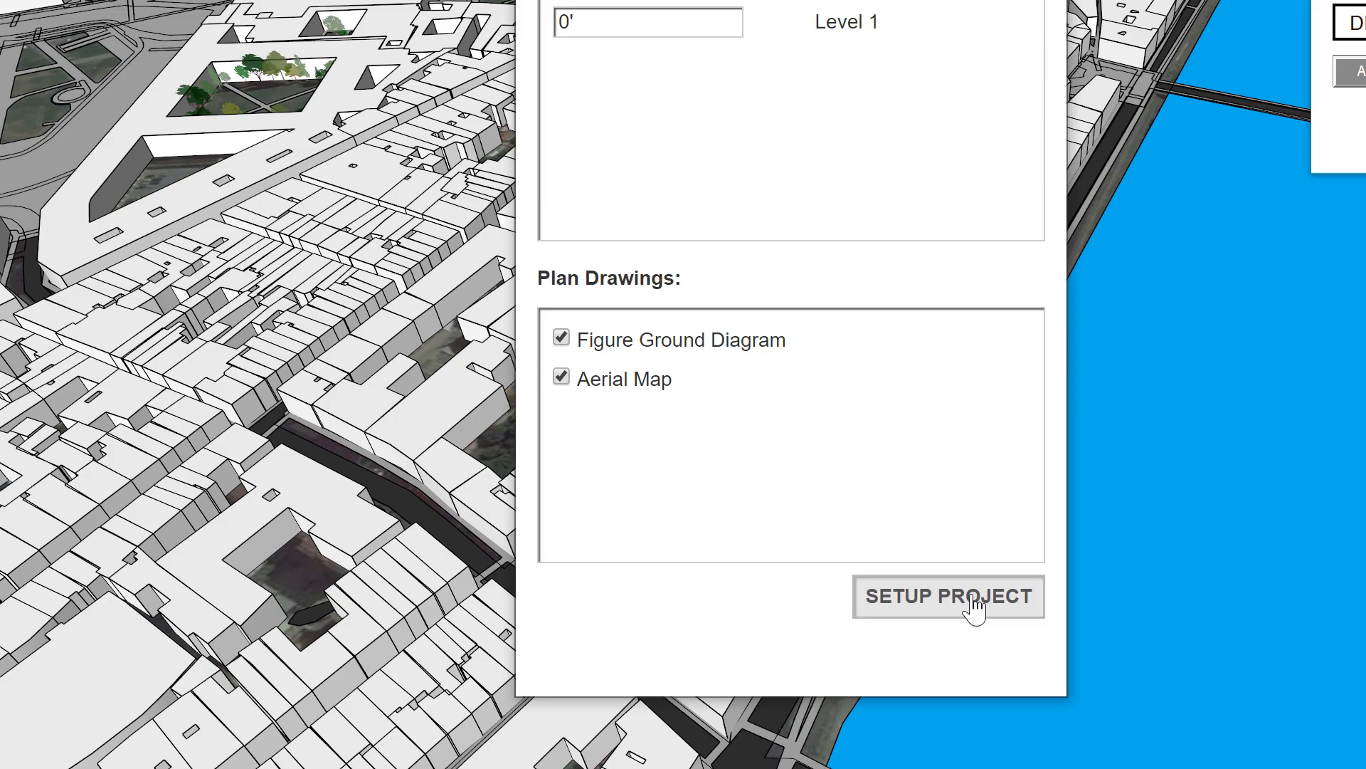
# Generate one-level Figure Ground Diagram and Aerial Map scenes in ConDoc Plan Generator, then close it.
pyautogui.click(948, 596)
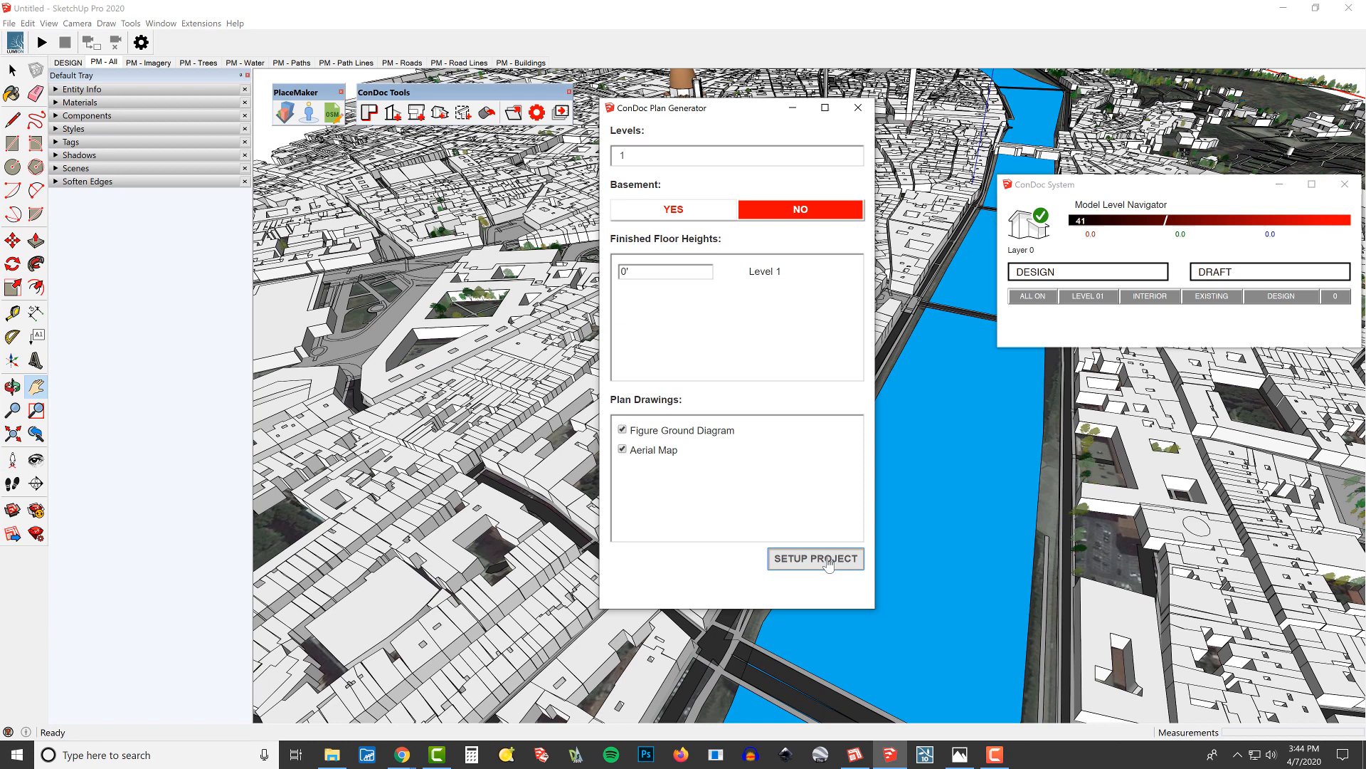
pyautogui.click(816, 558)
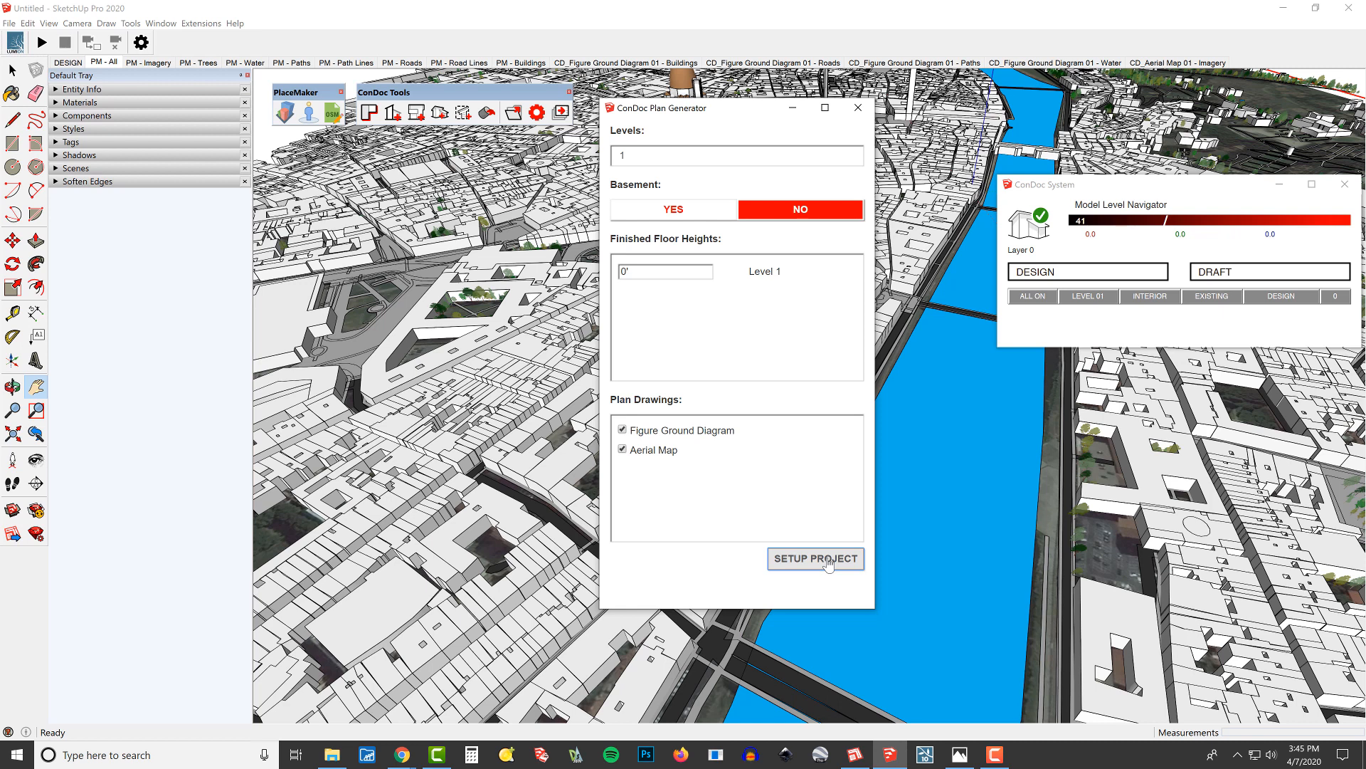
pyautogui.click(816, 558)
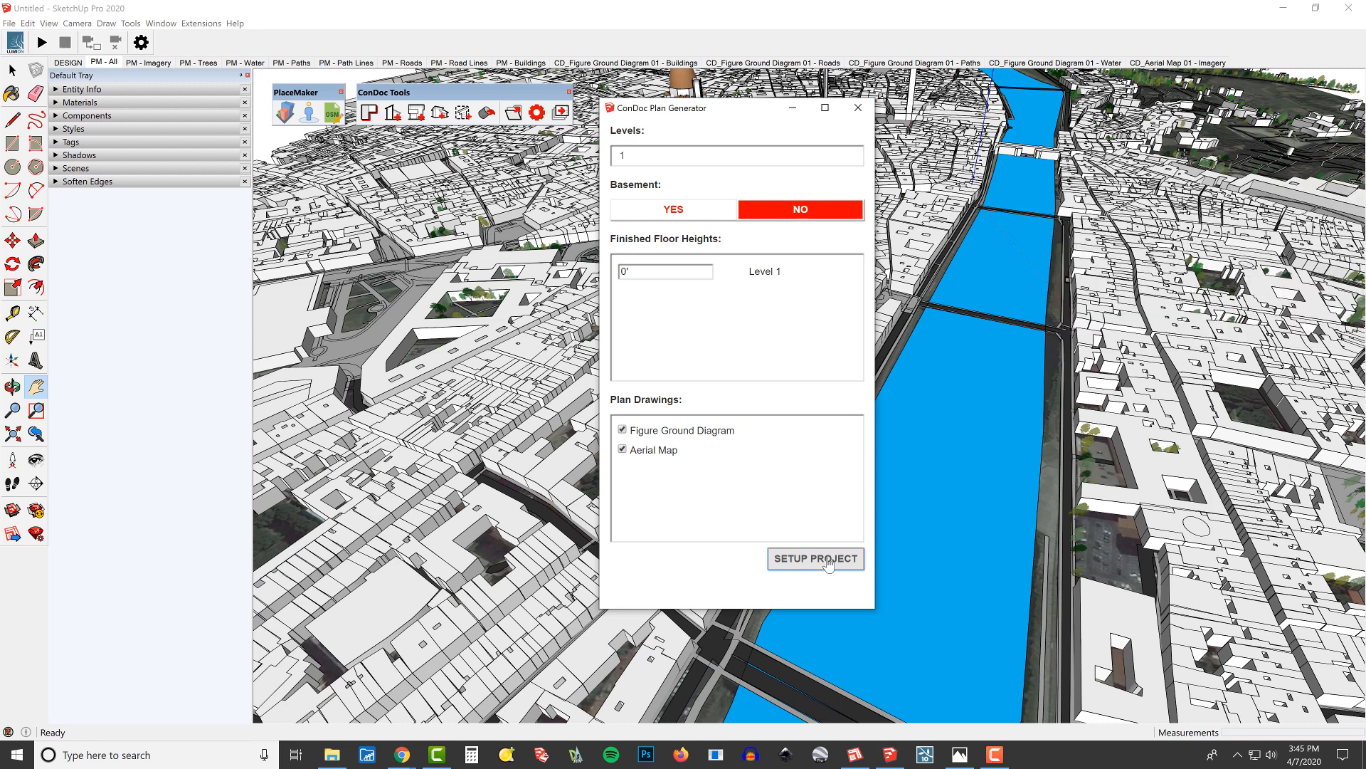
pyautogui.moveTo(857, 108)
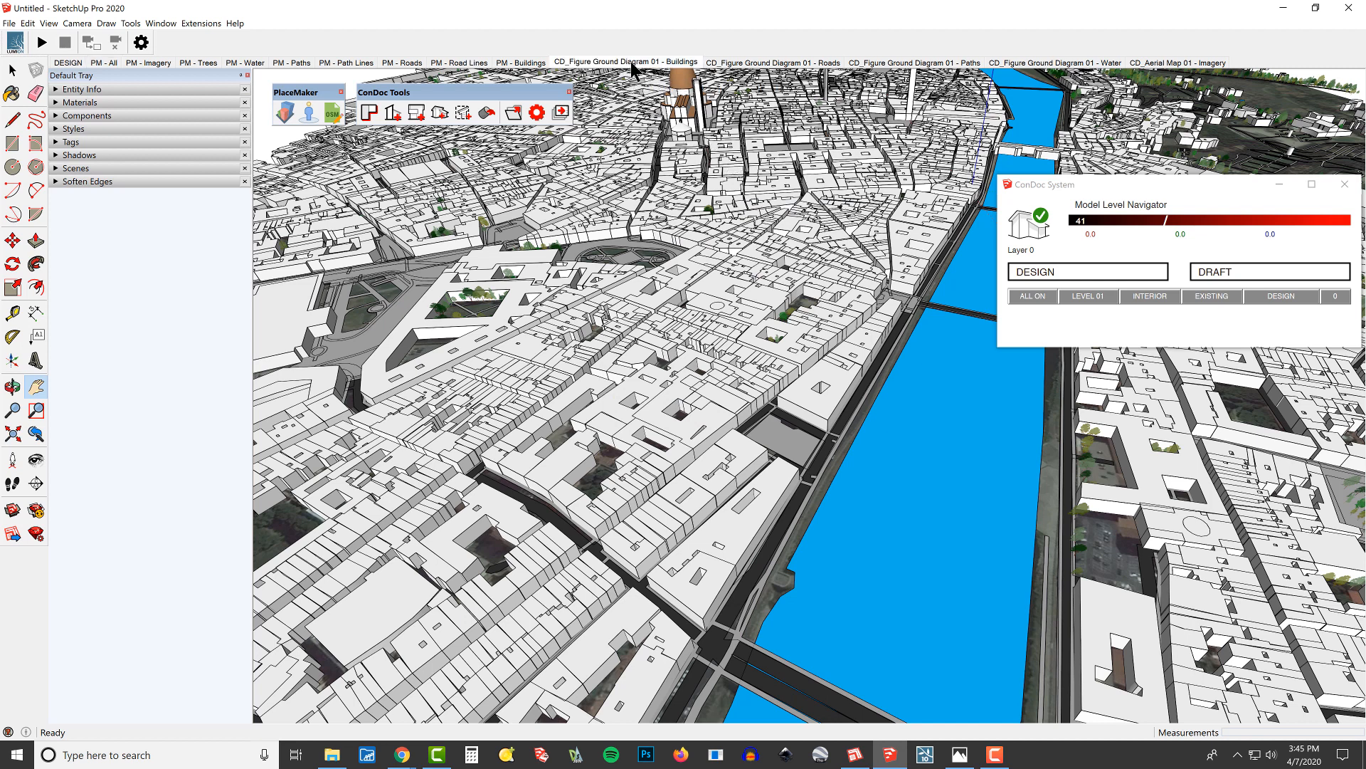
# Preview the Buildings, Roads, Paths and Water figure-ground scene tabs, ending on Water.
pyautogui.click(773, 62)
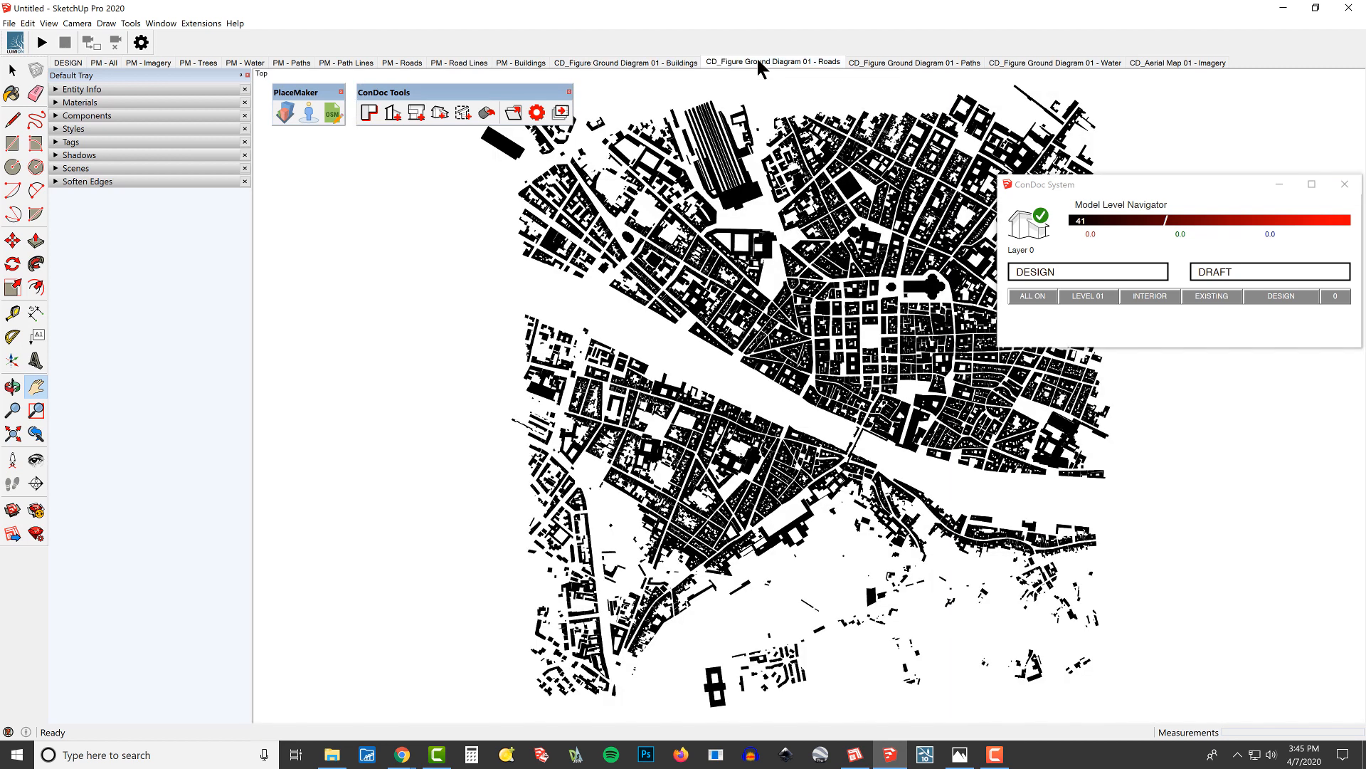
pyautogui.click(1054, 63)
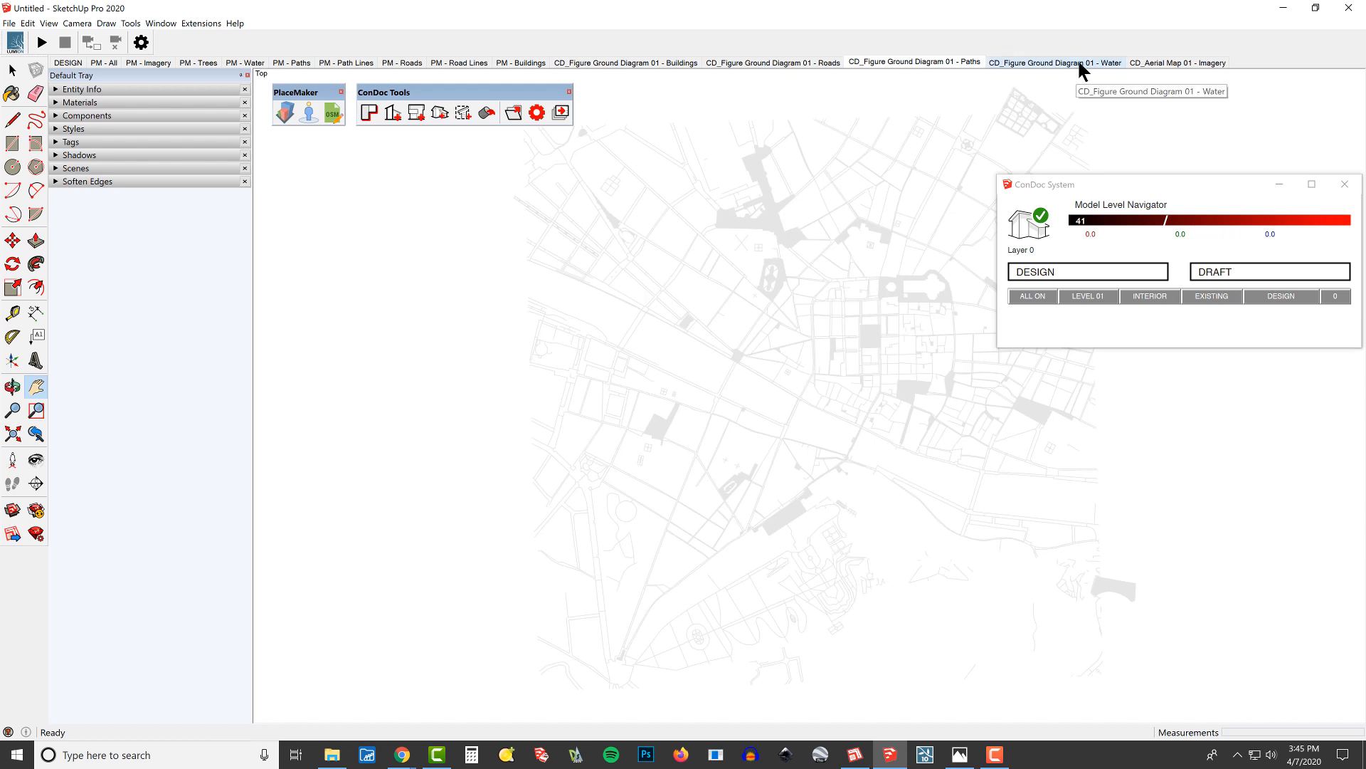
pyautogui.click(1056, 62)
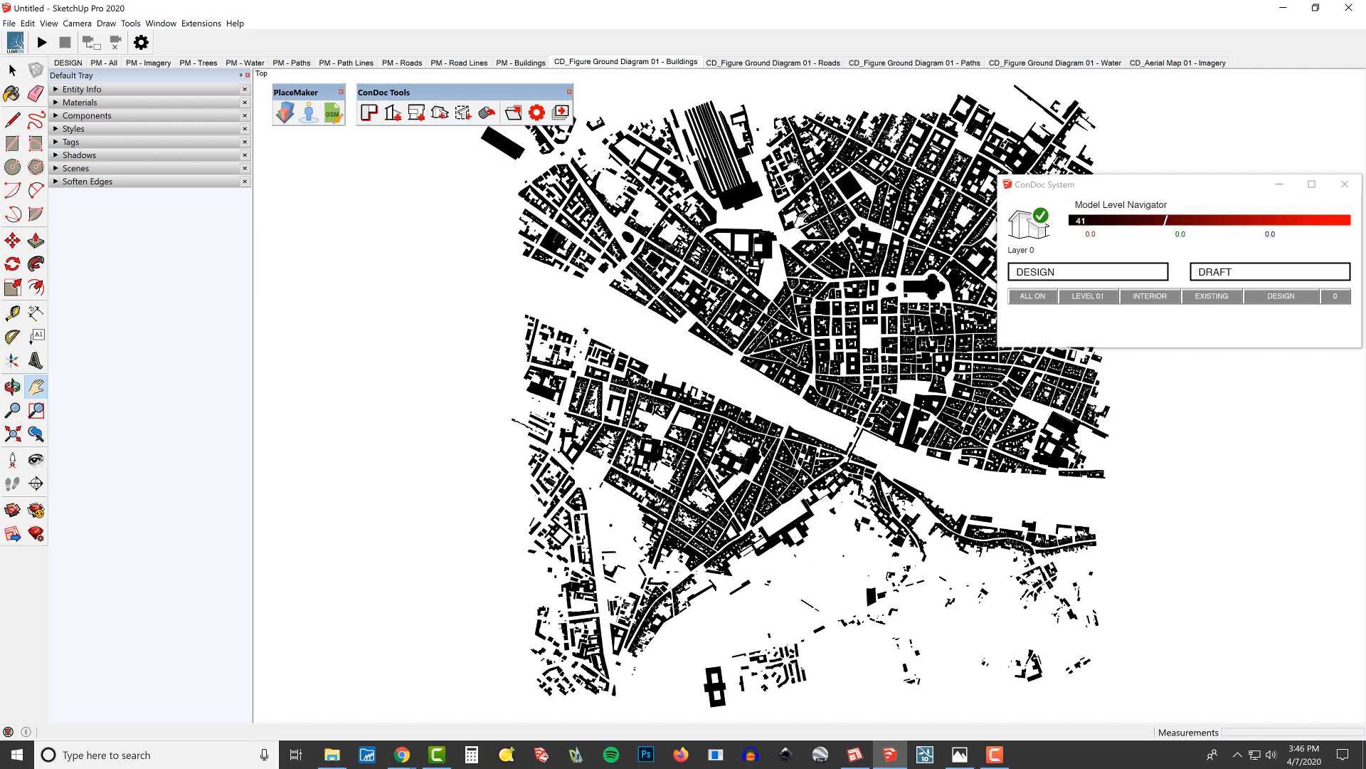
pyautogui.click(772, 61)
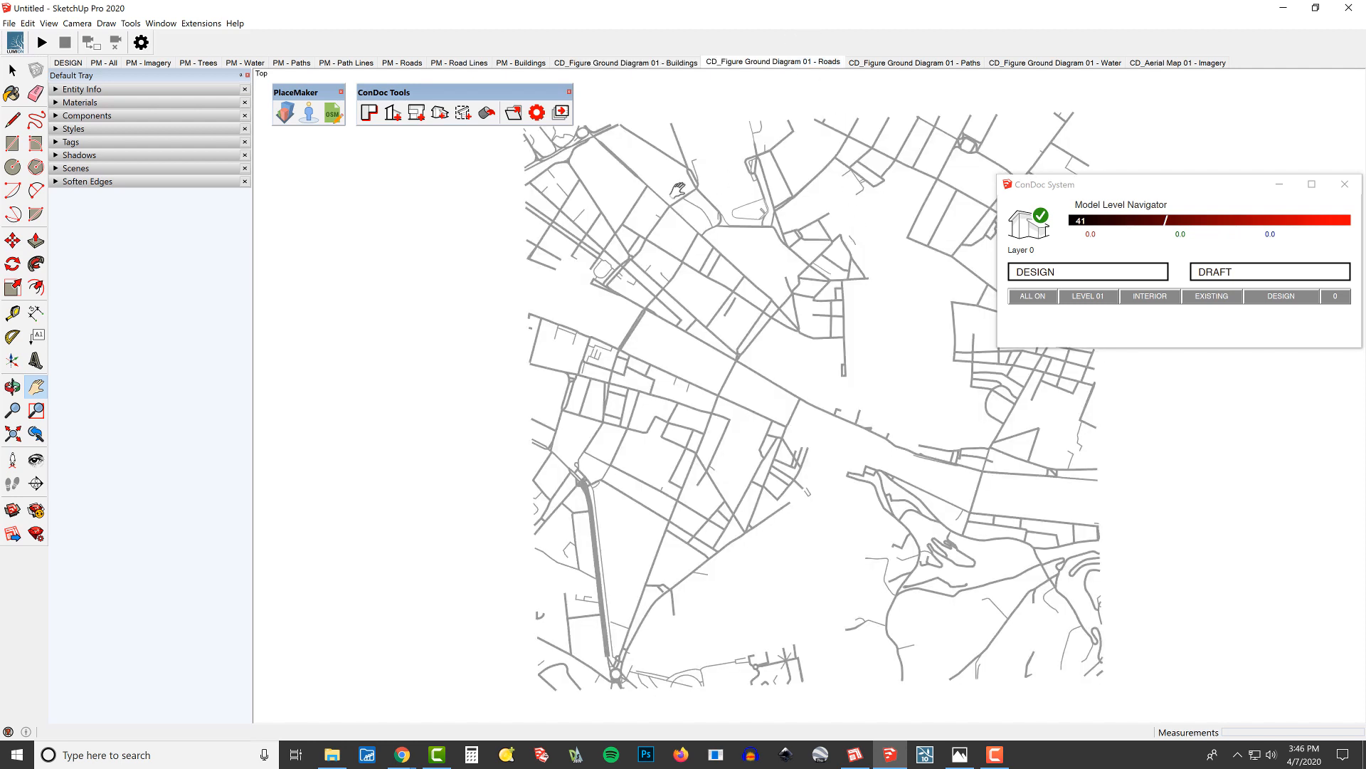
pyautogui.click(914, 61)
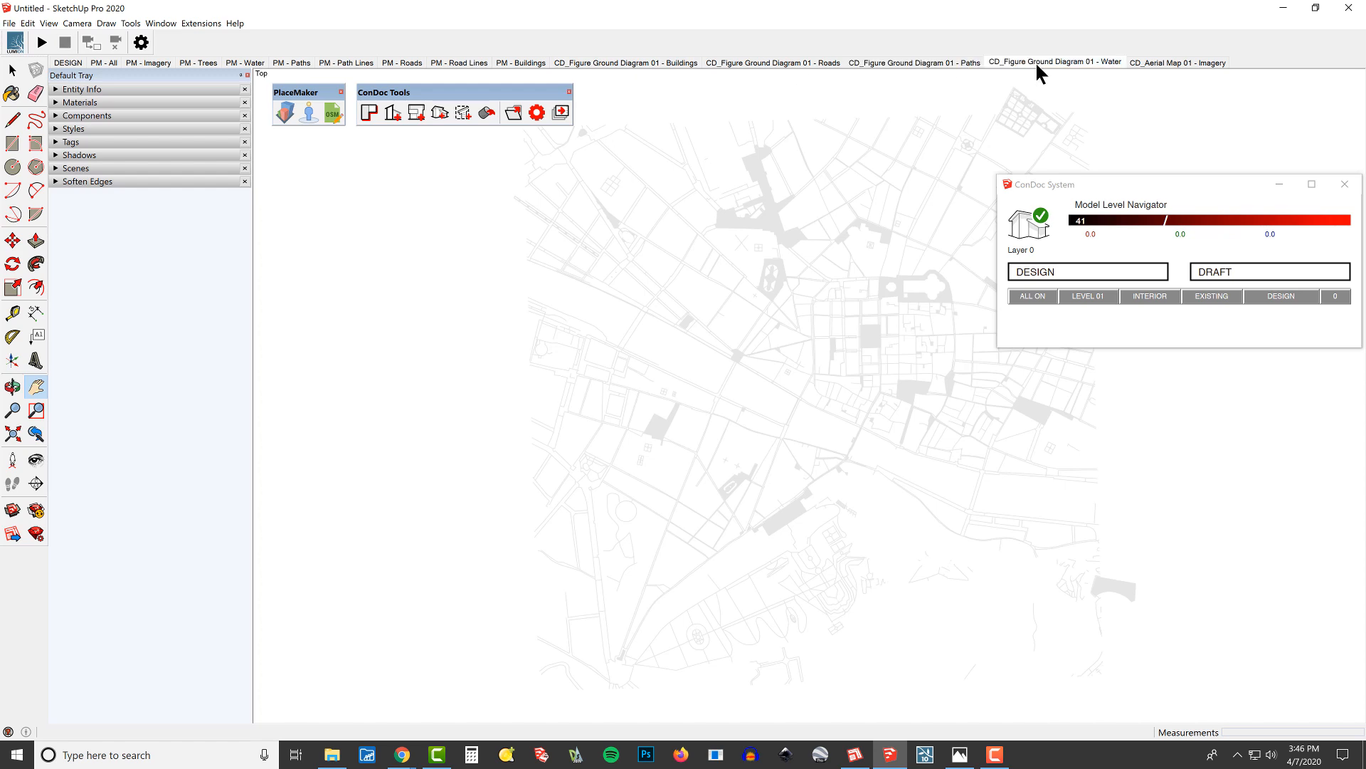
pyautogui.click(1053, 62)
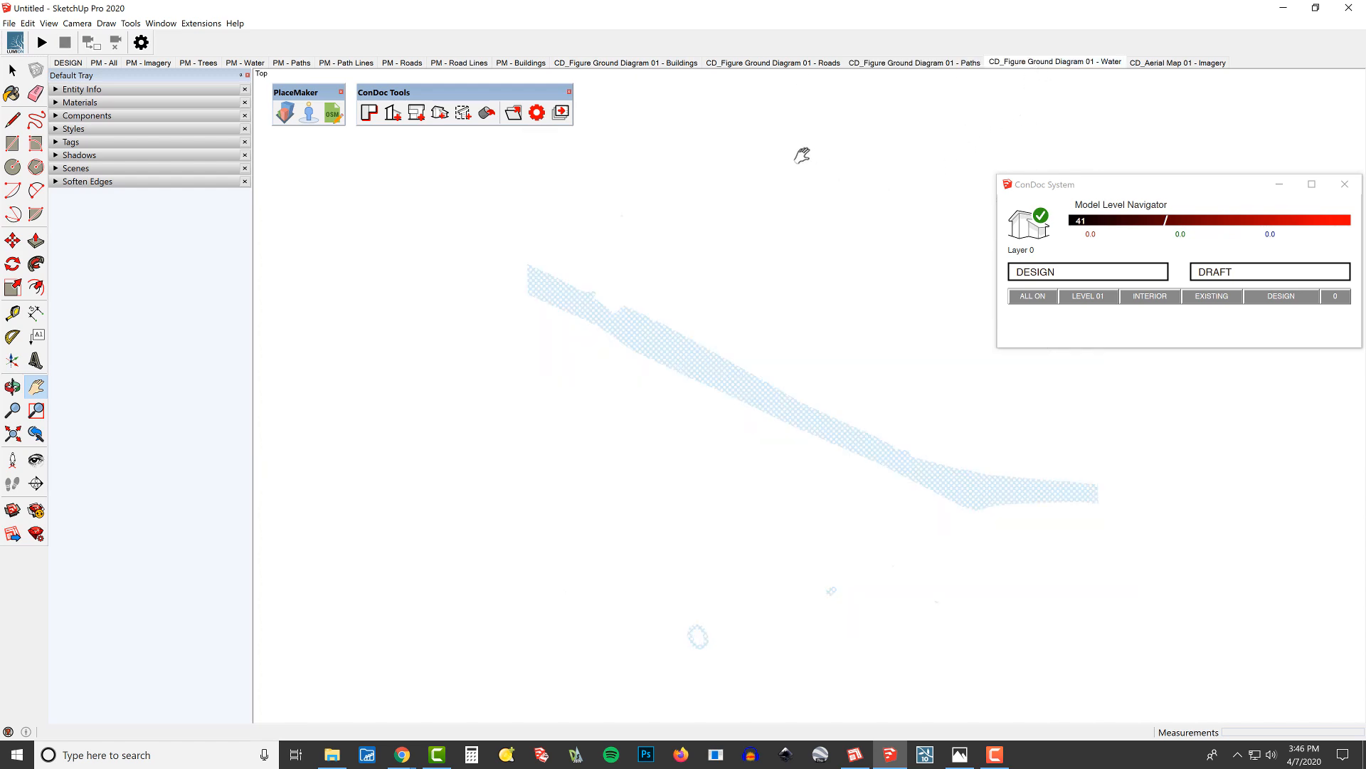
pyautogui.click(626, 62)
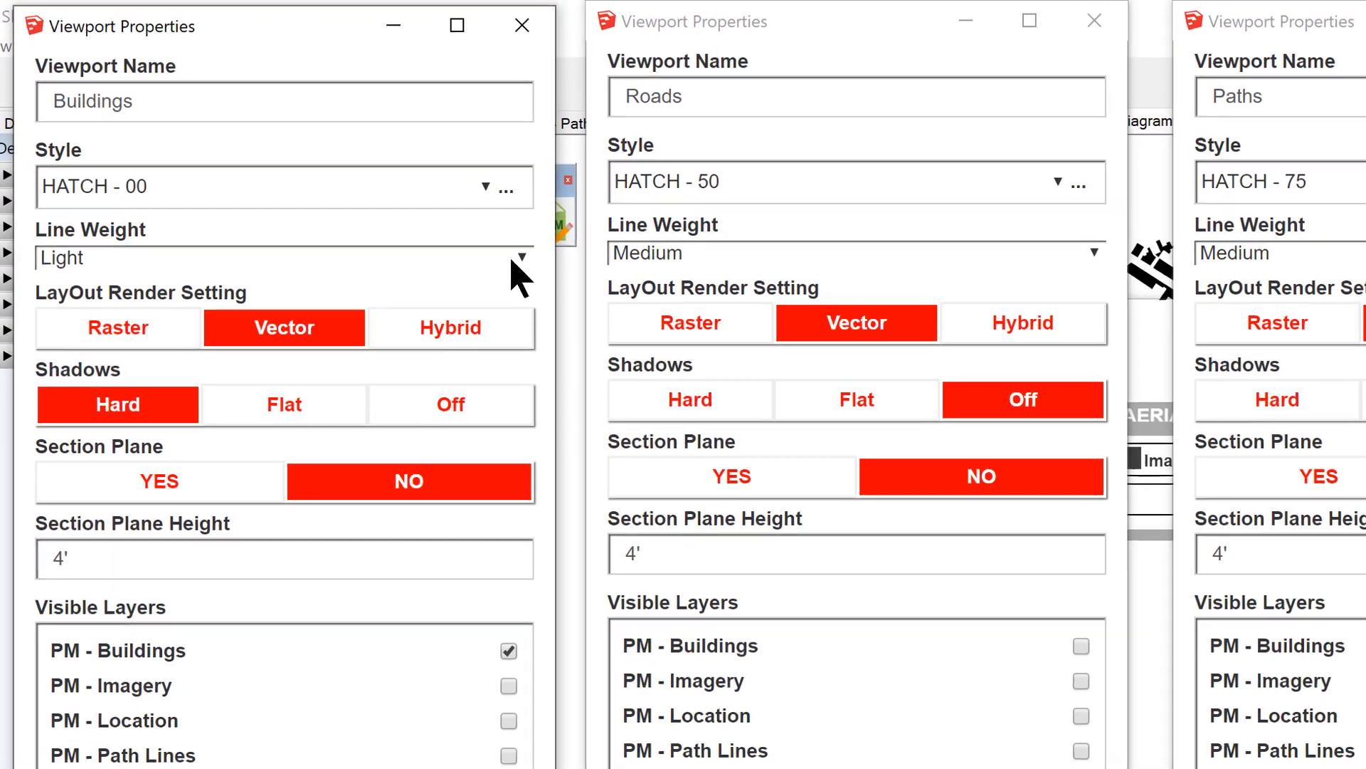
# Inspect the Buildings, Roads, Paths and Water viewport properties in ConDoc Configurator, then close them.
pyautogui.scroll(-3)
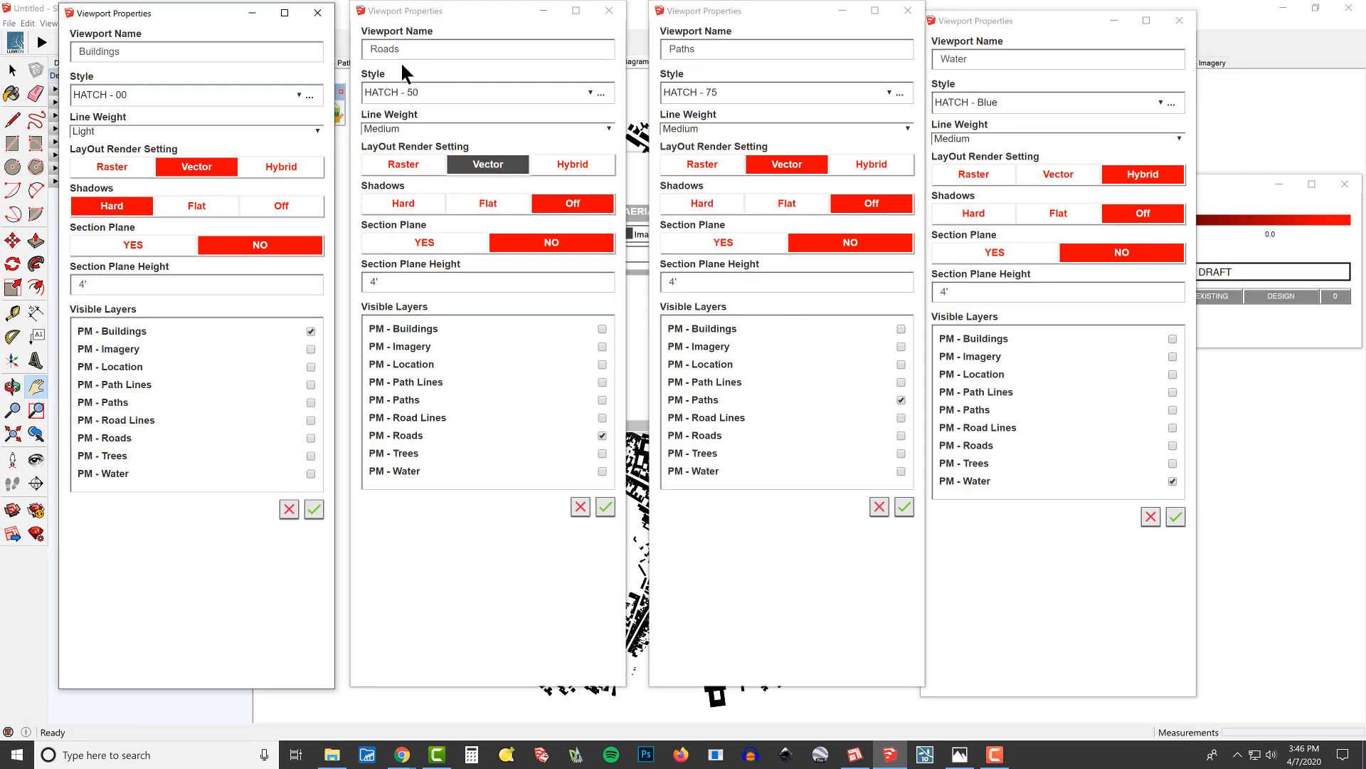
pyautogui.click(318, 13)
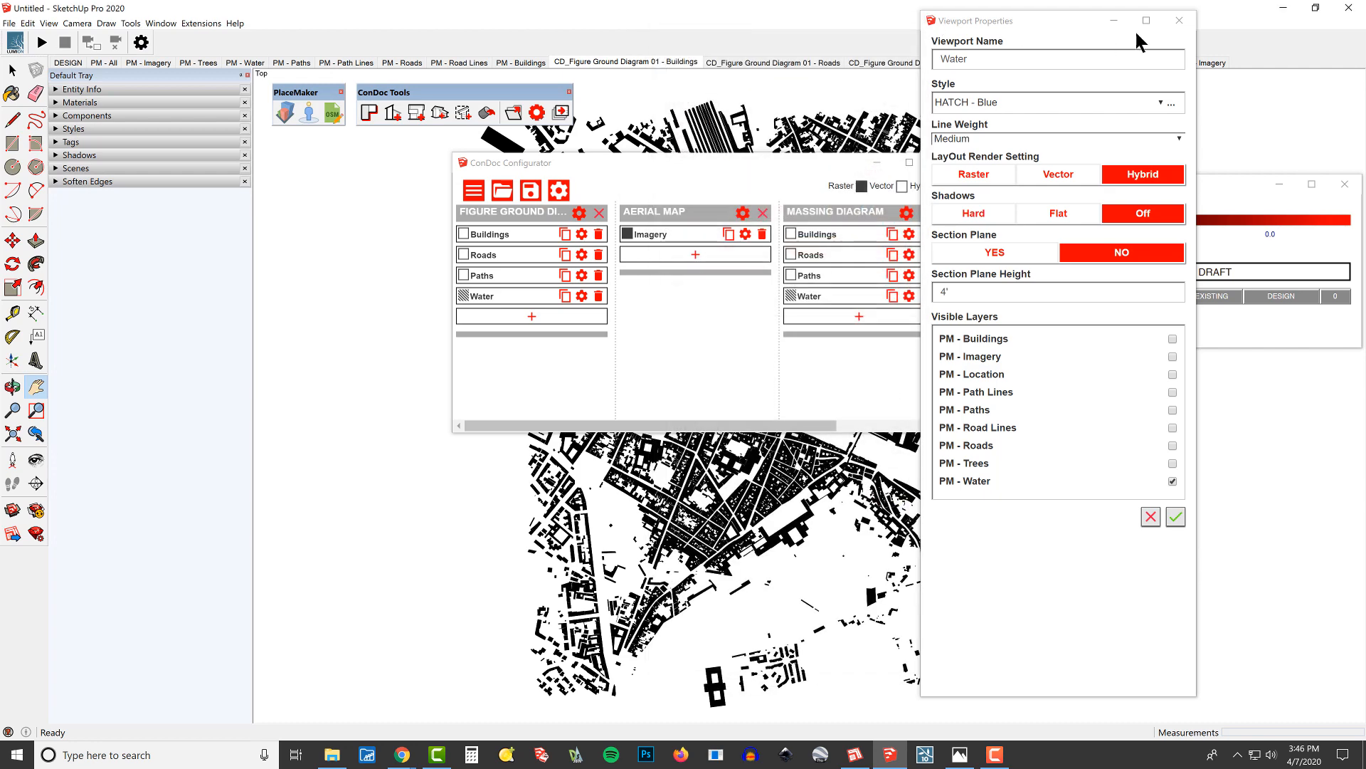
pyautogui.click(1175, 516)
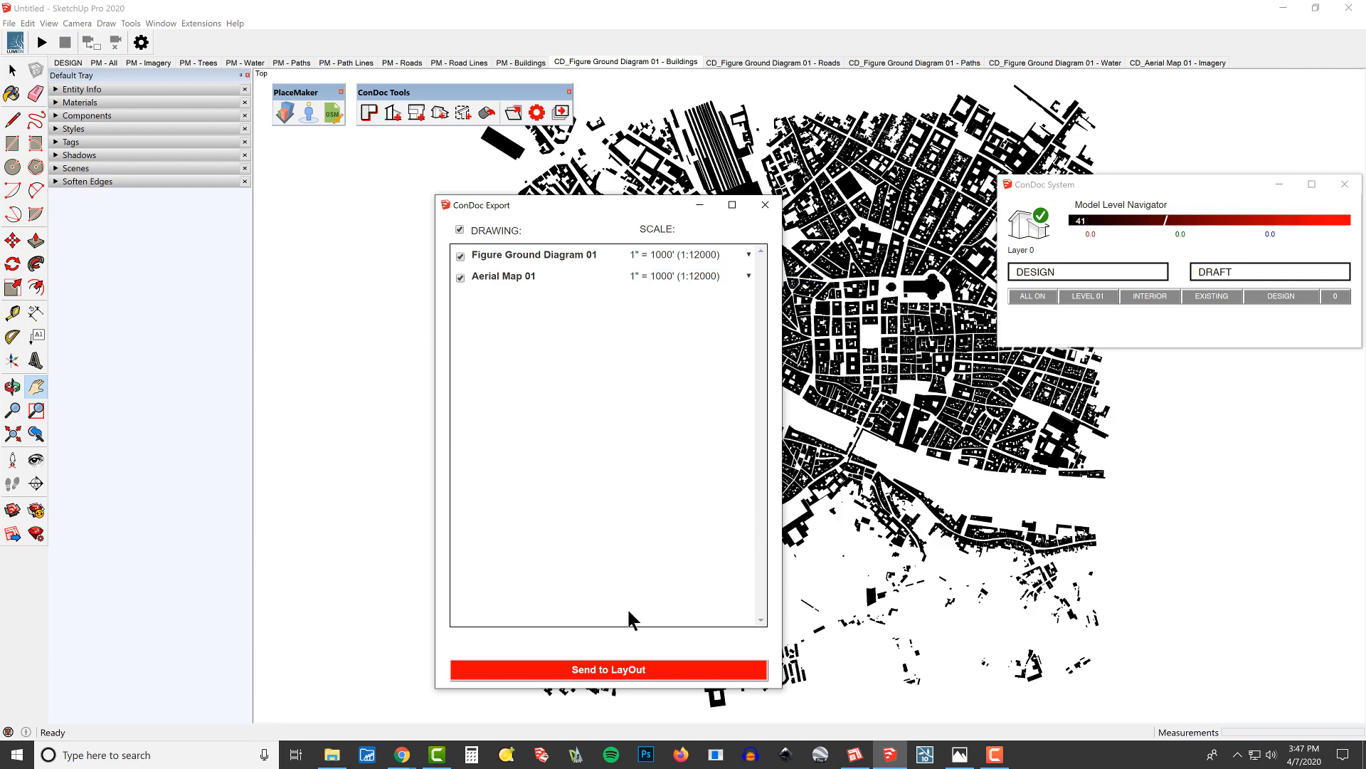
# Send both drawings to LayOut, saving the model as 'Florence, Italy' and dismissing the warning.
pyautogui.click(609, 669)
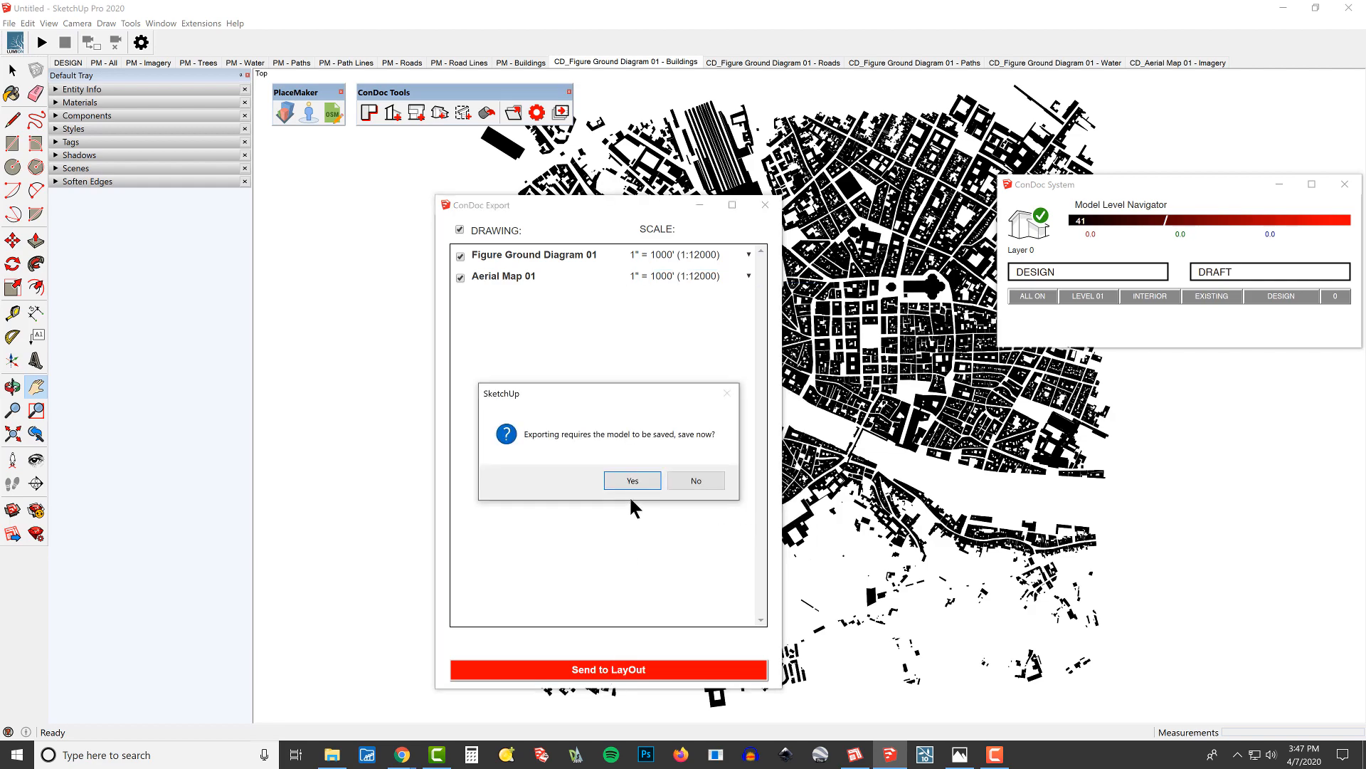
pyautogui.click(632, 481)
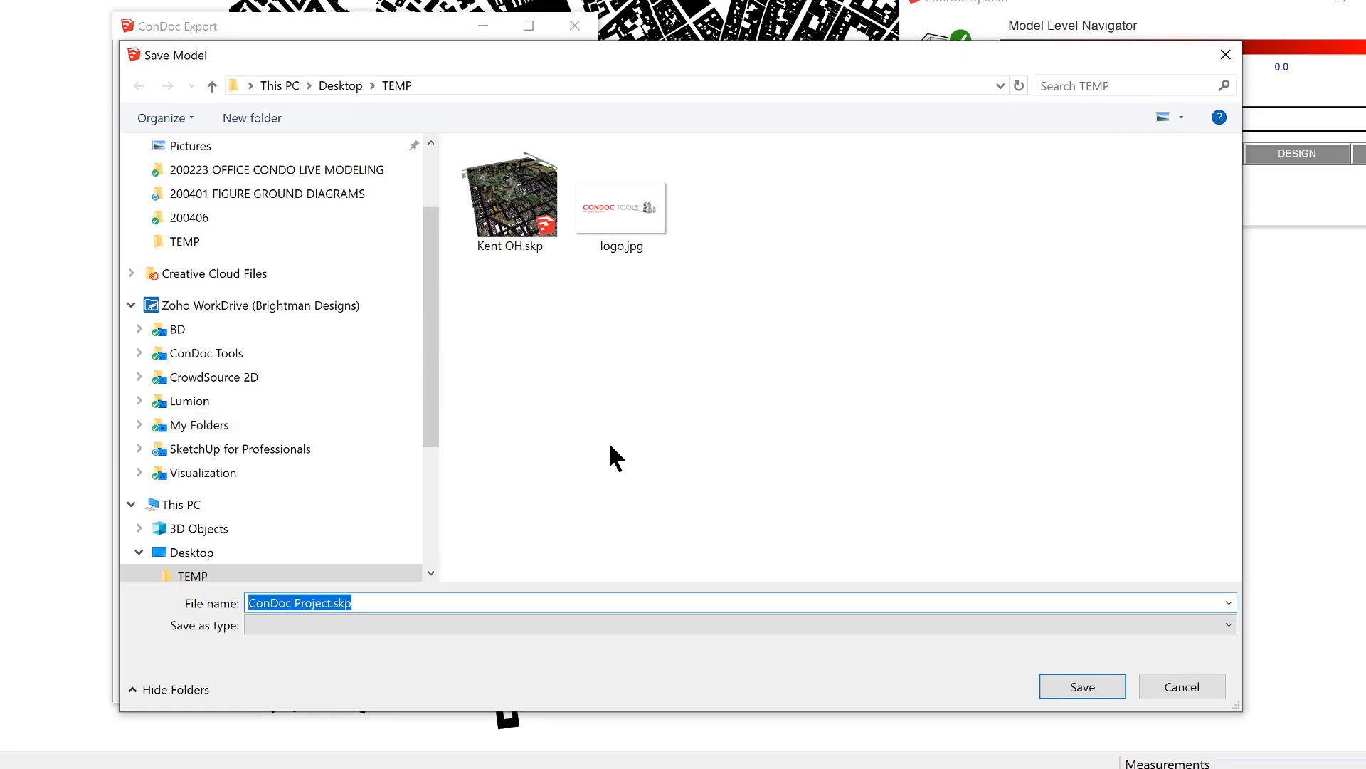
pyautogui.write('Florence, Italy')
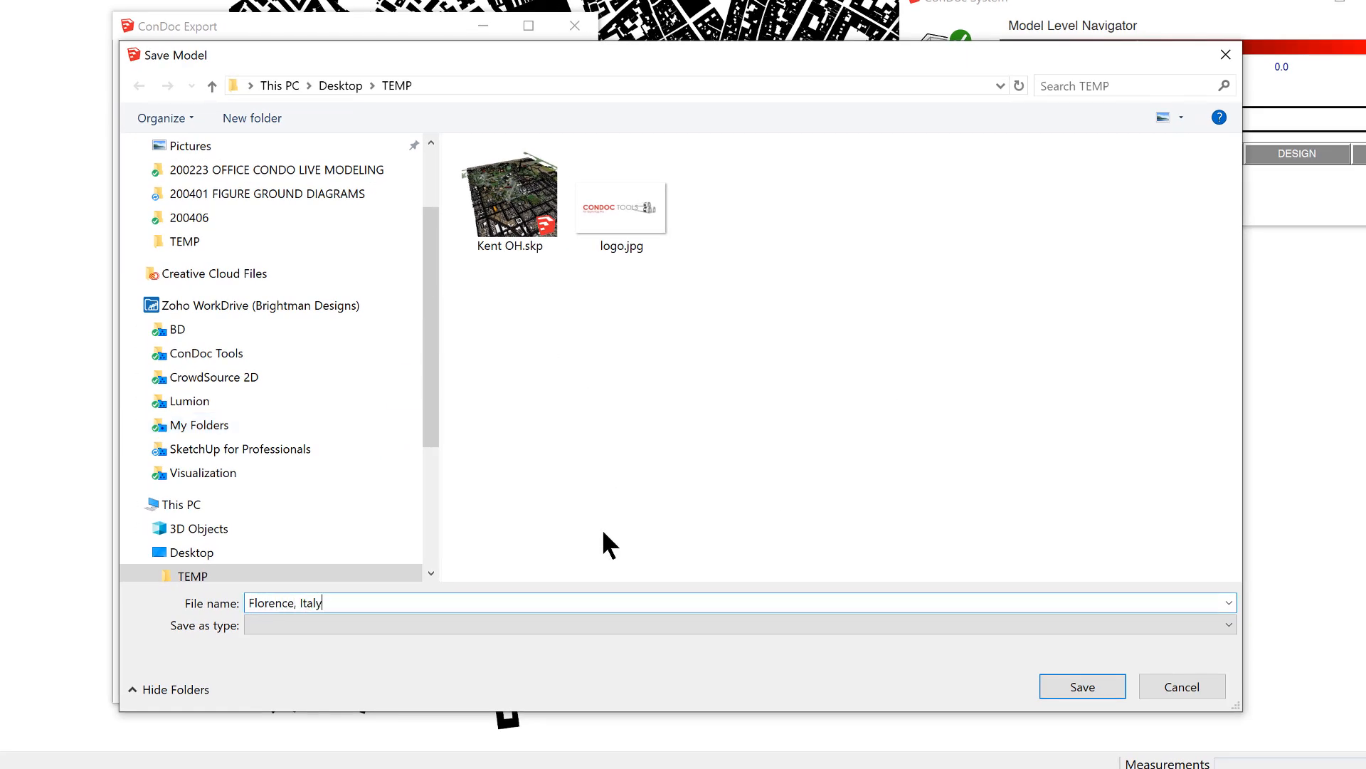
pyautogui.click(1082, 686)
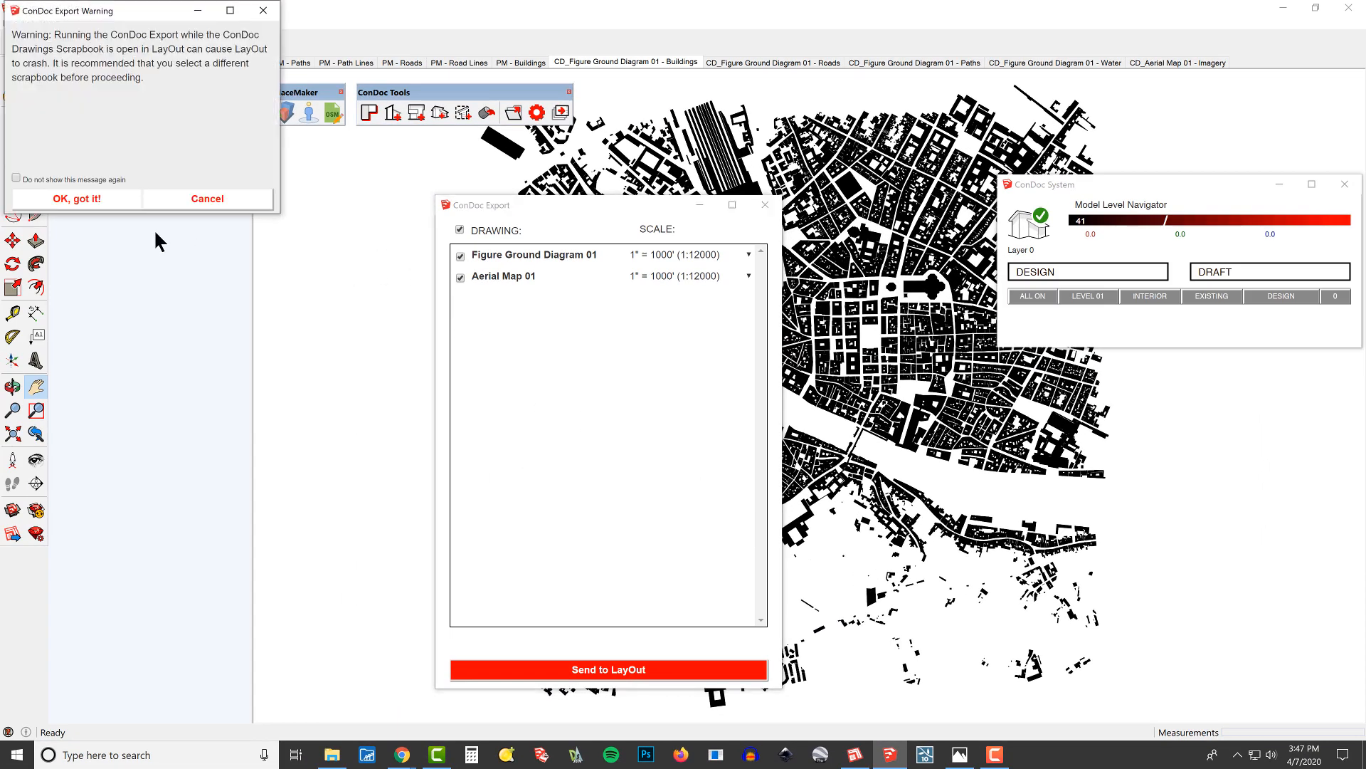
pyautogui.click(77, 198)
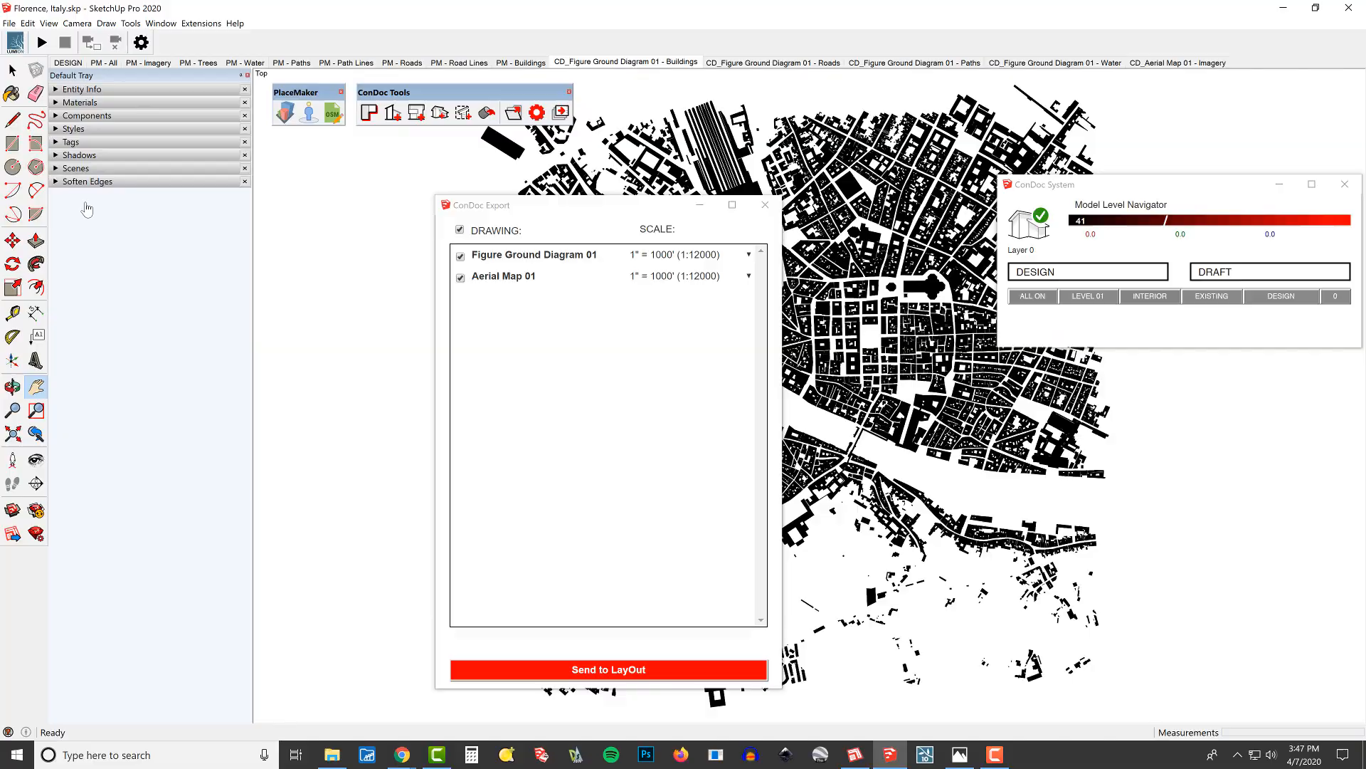